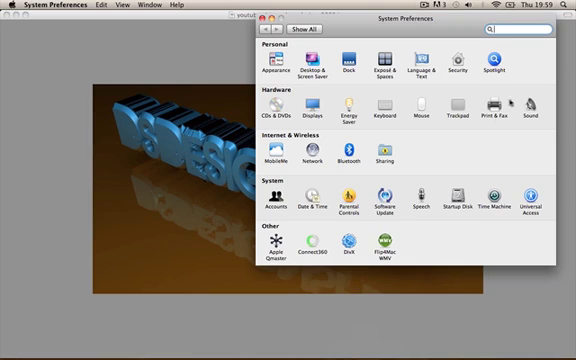
# Open Sound in System Preferences and view the Input devices list.
pyautogui.click(508, 107)
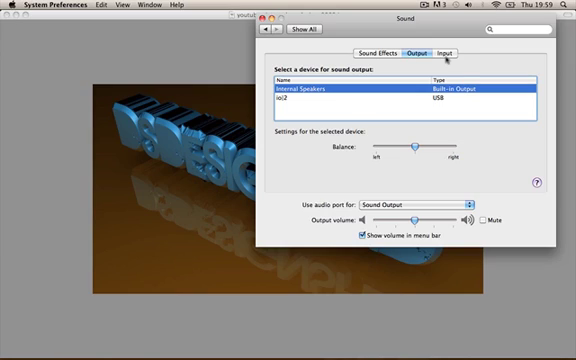
pyautogui.click(437, 48)
pyautogui.write('scr')
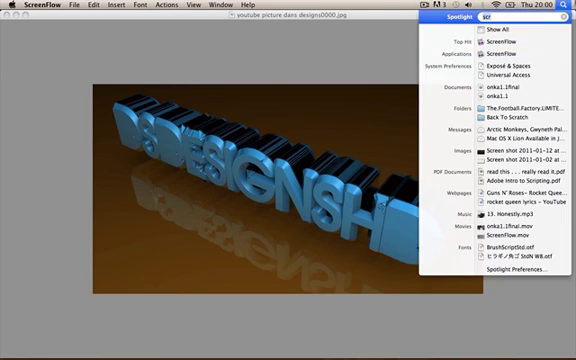
# Search Spotlight for Logic Pro to launch it and start a new song.
pyautogui.write('ld')
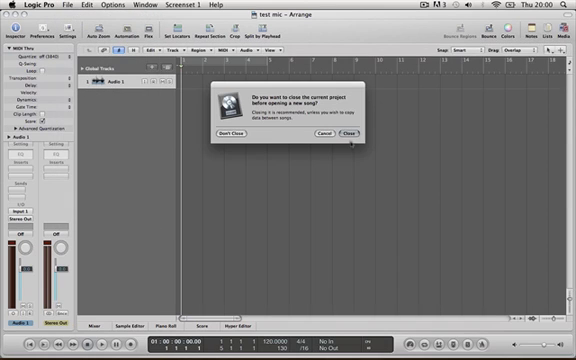
# Close the current project and create an empty project with one mono audio track on Input 1.
pyautogui.click(350, 133)
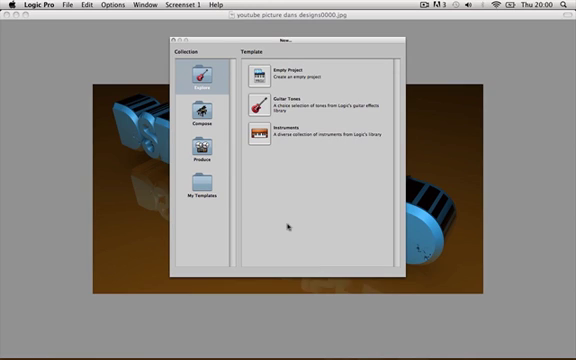
pyautogui.moveTo(318, 236)
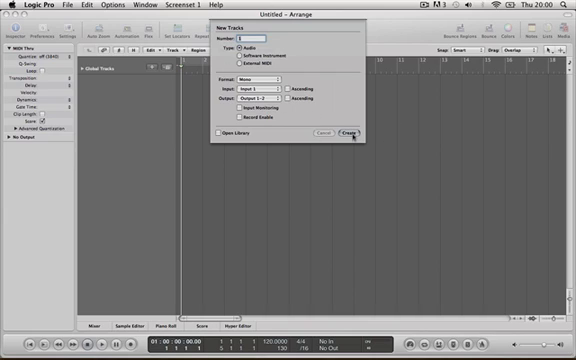
pyautogui.click(357, 132)
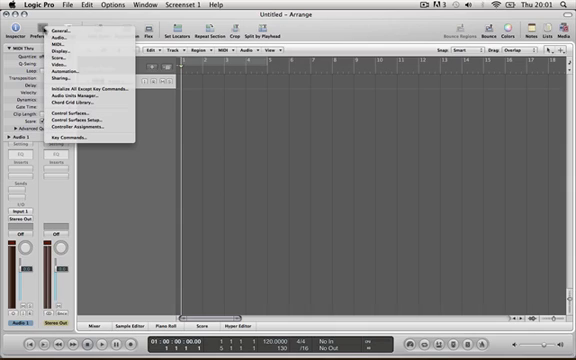
pyautogui.click(71, 65)
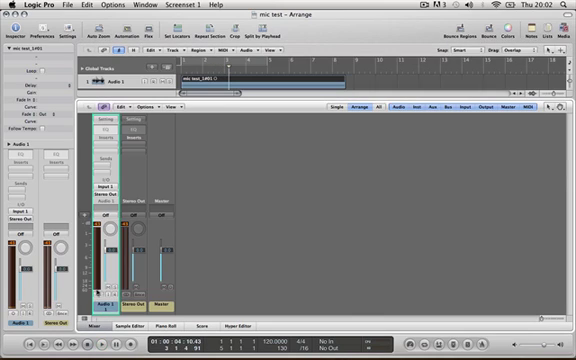
# Insert a mono Compressor from Dynamics into an Audio 1 insert slot.
pyautogui.click(109, 135)
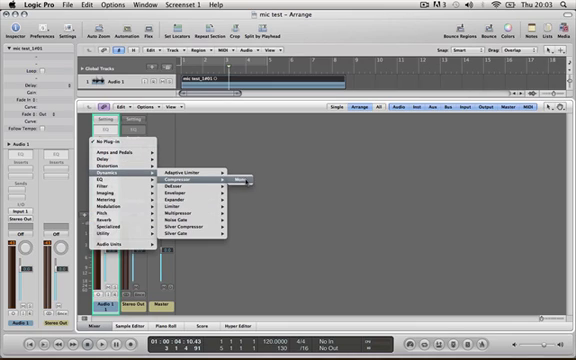
pyautogui.click(200, 172)
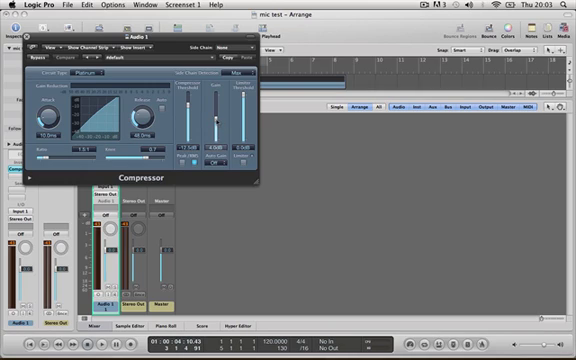